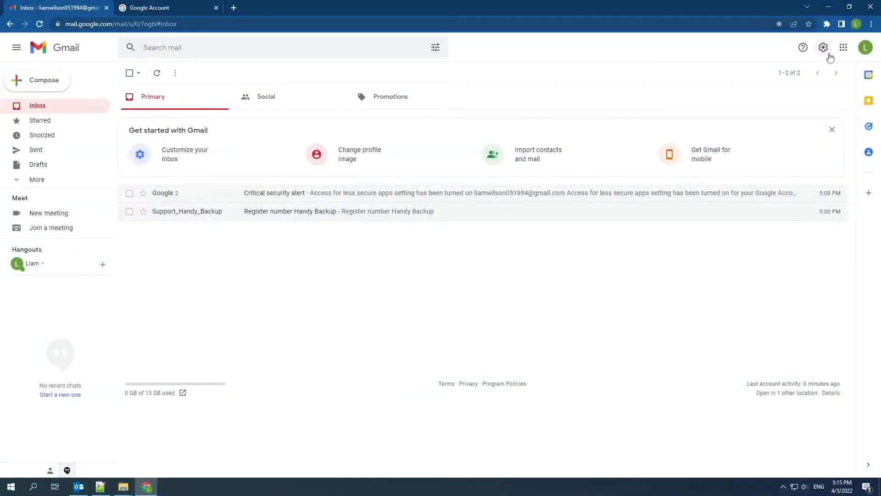
Reach Gmail's Forwarding and POP/IMAP settings, where IMAP access shows as enabled
left_click(823, 47)
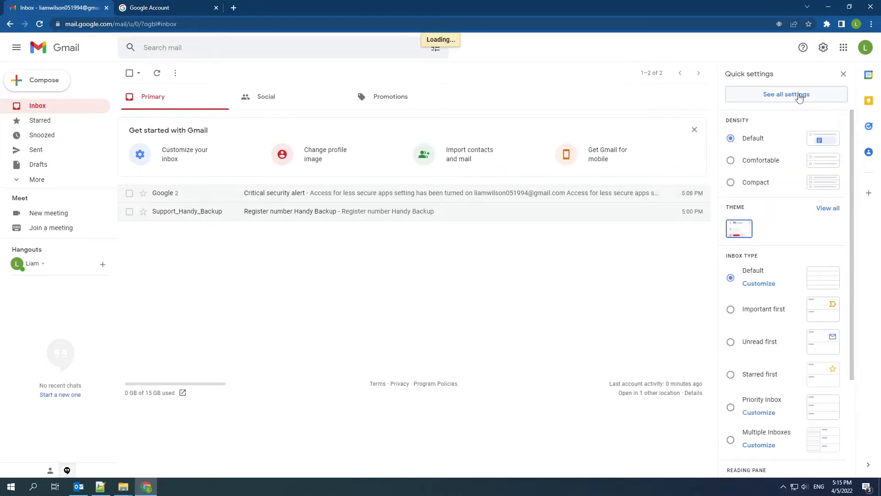
left_click(787, 94)
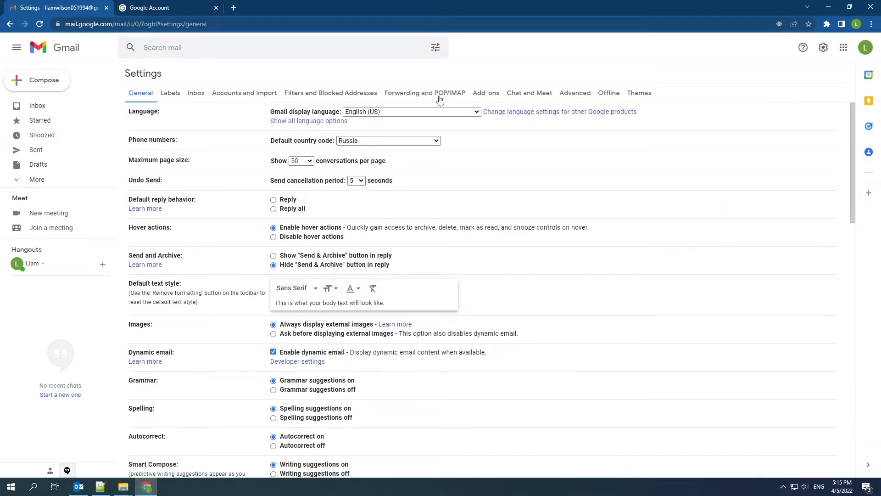
left_click(424, 93)
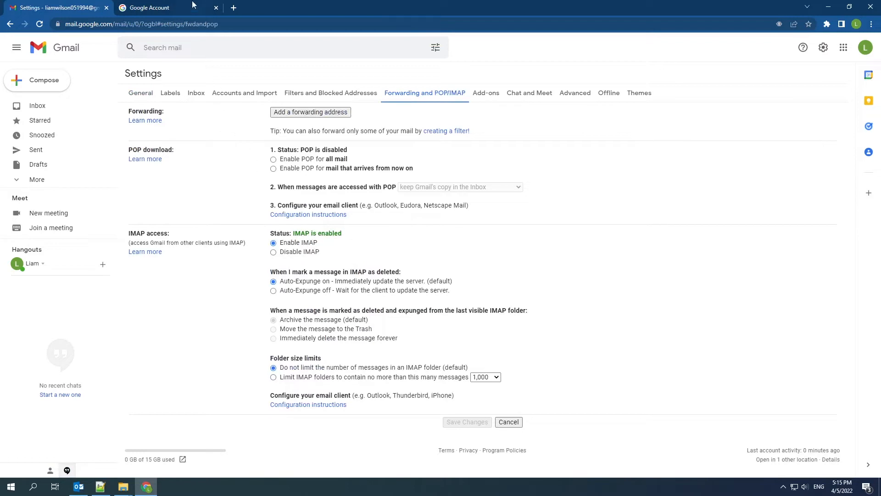
In Google Account Security, switch Less secure app access ON and return to Gmail
left_click(149, 7)
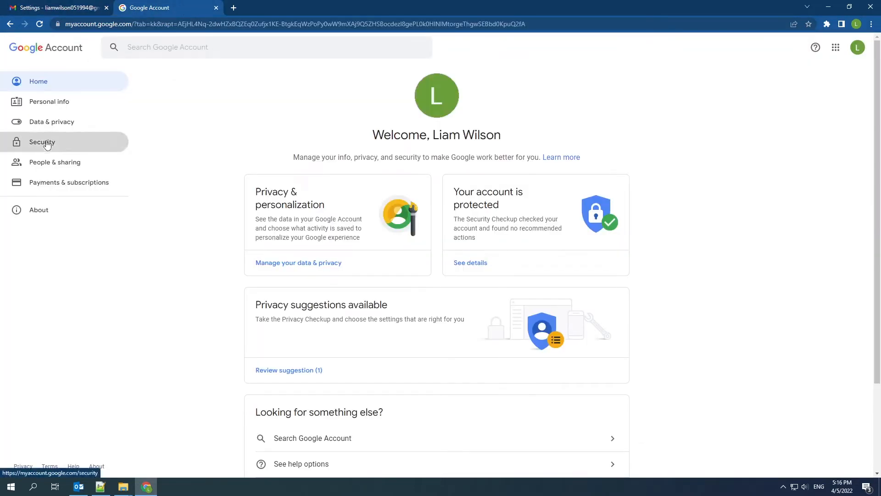
left_click(42, 142)
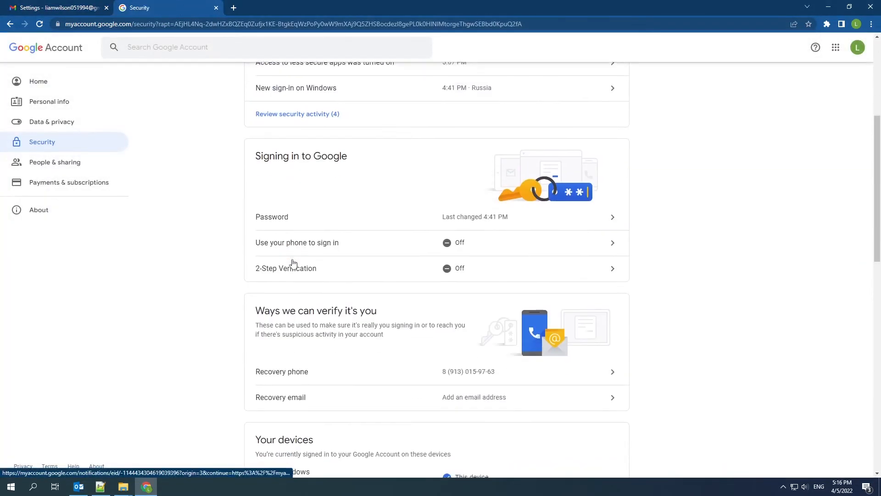
scroll("down", 3)
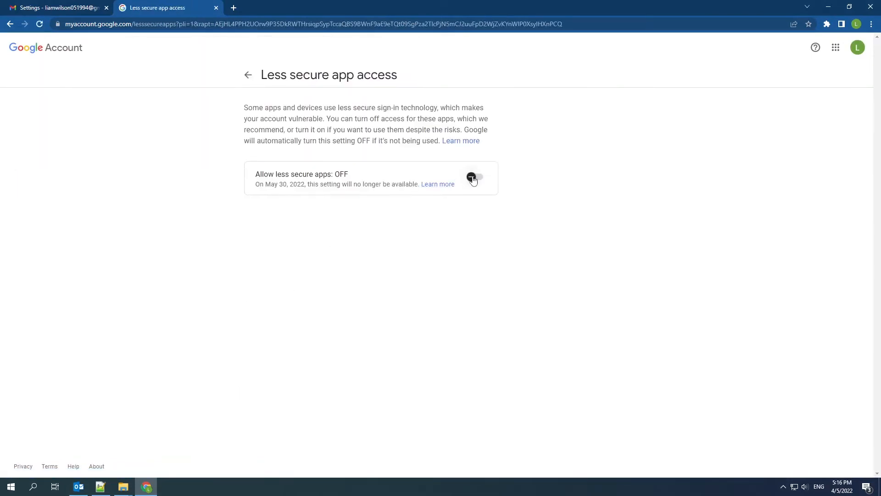
left_click(474, 176)
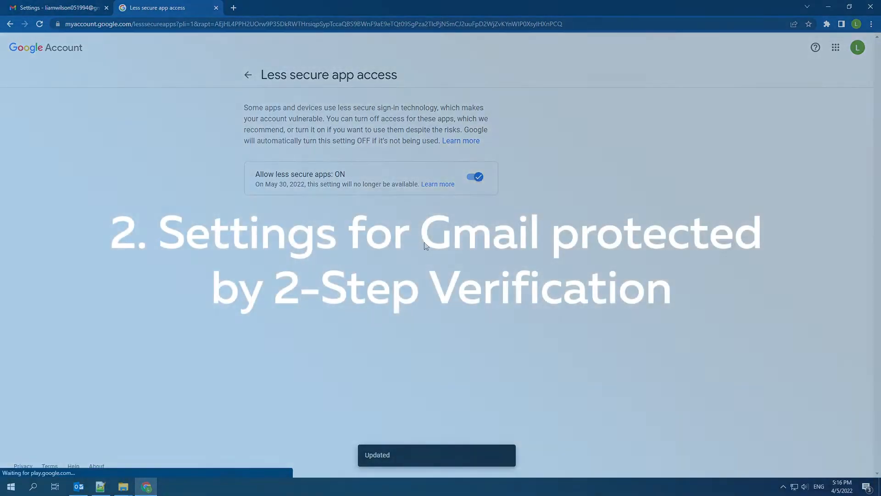
left_click(56, 7)
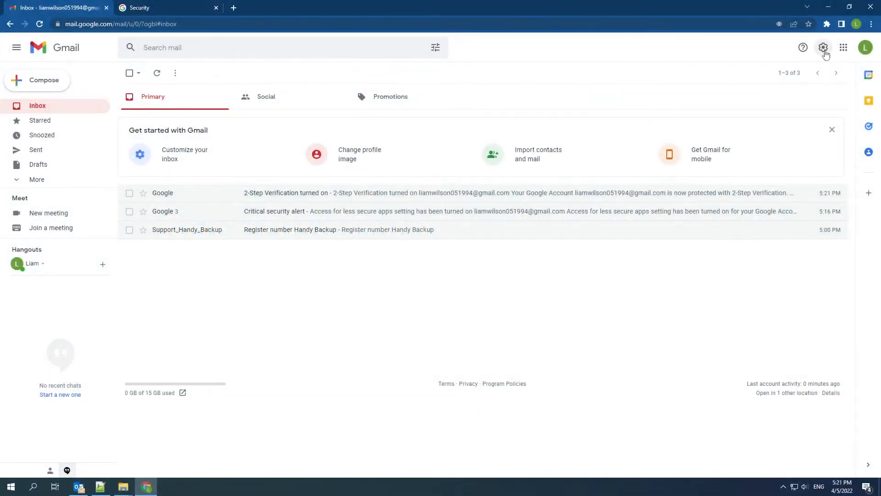
Revisit Gmail's Forwarding and POP/IMAP settings, confirming IMAP is still enabled
left_click(823, 47)
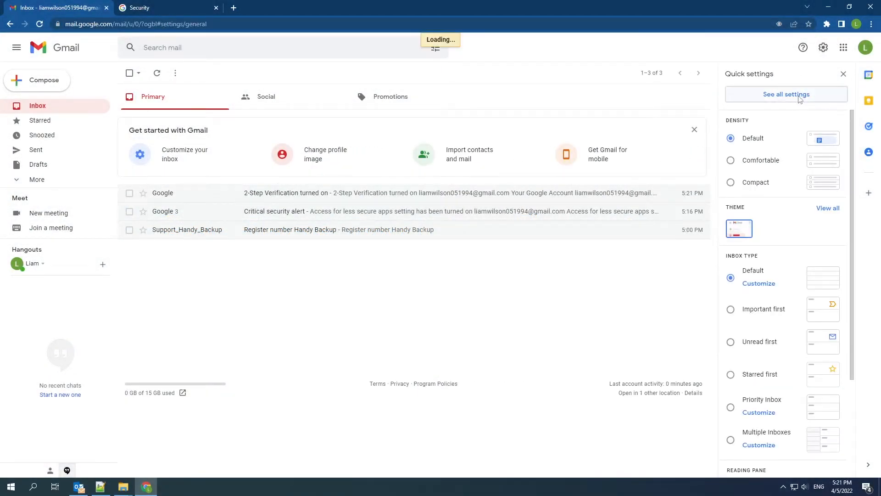
left_click(786, 93)
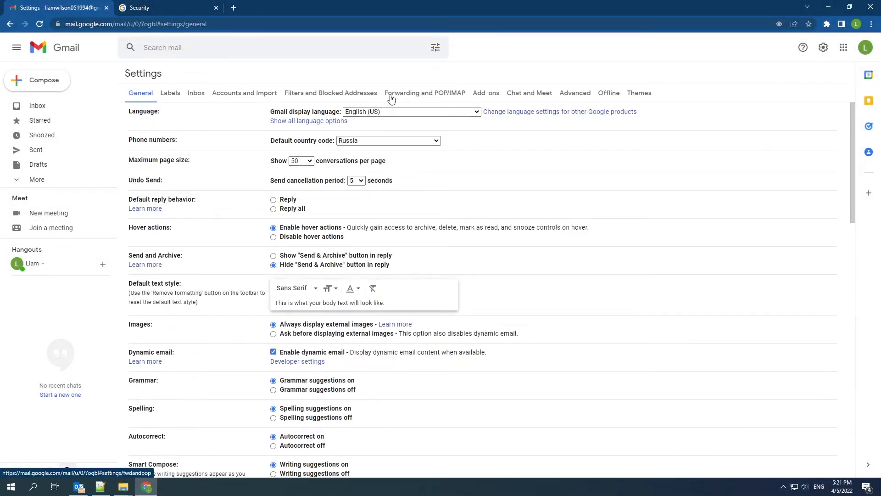
left_click(424, 92)
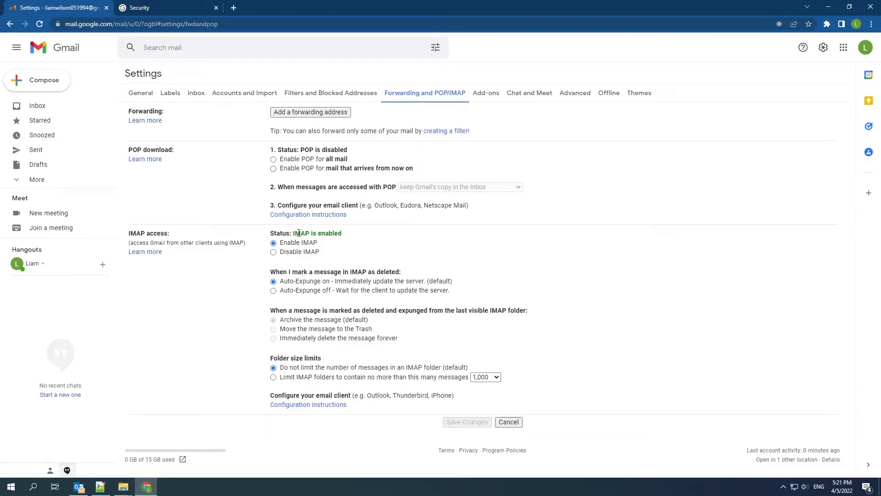
mouse_move(342, 236)
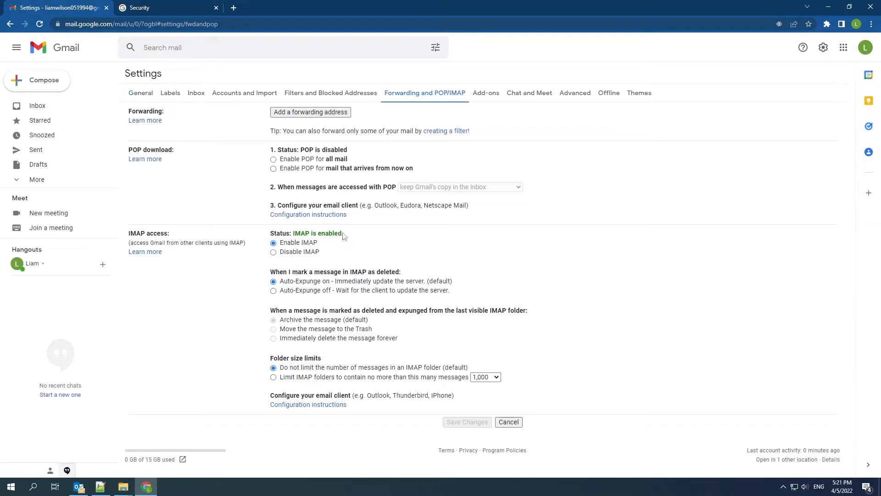
mouse_move(318, 231)
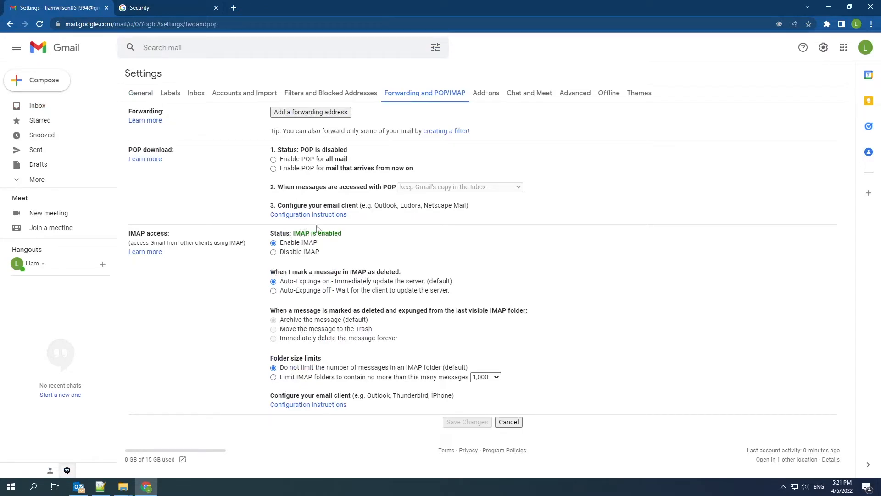
In Google Account Security, enter App passwords and confirm the account password
left_click(139, 7)
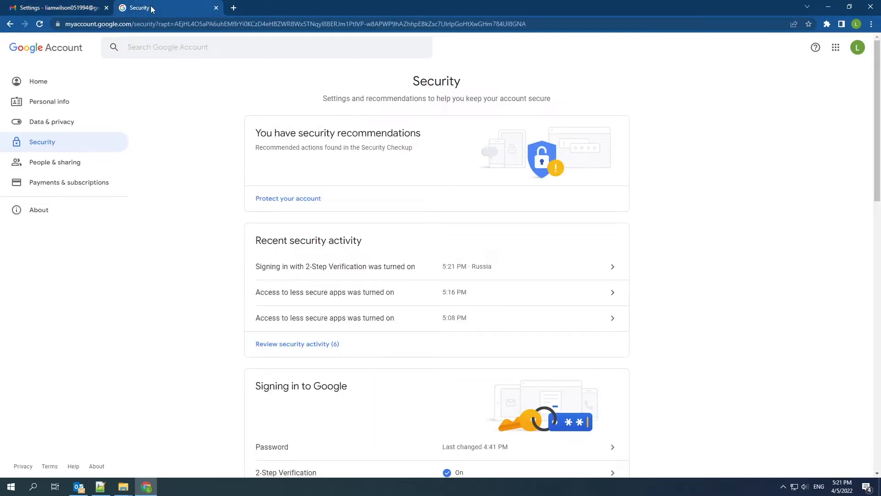
scroll("down", 3)
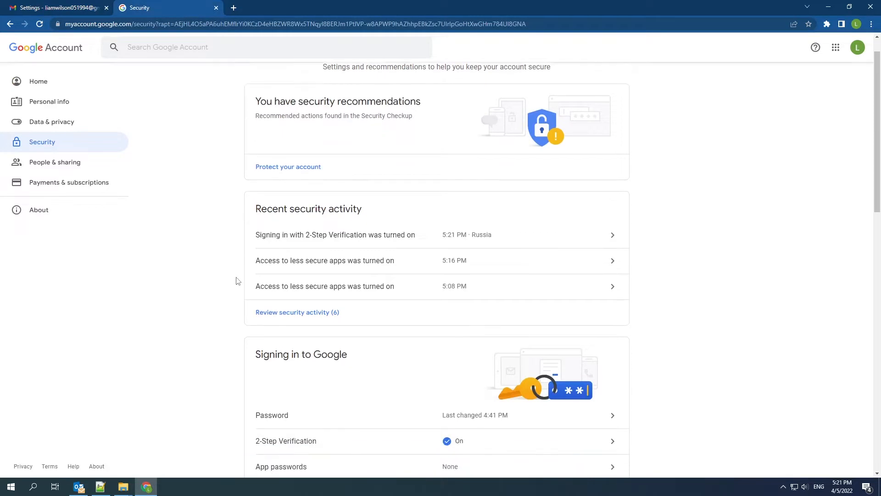
scroll("down", 3)
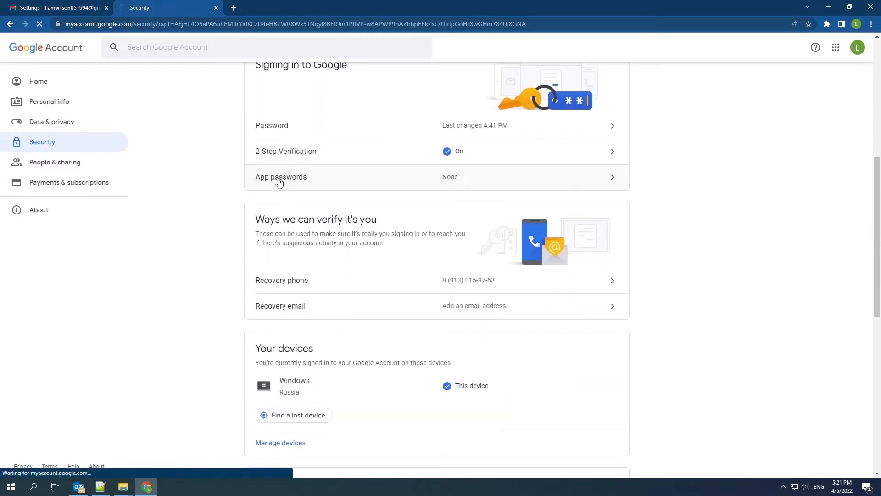
left_click(281, 176)
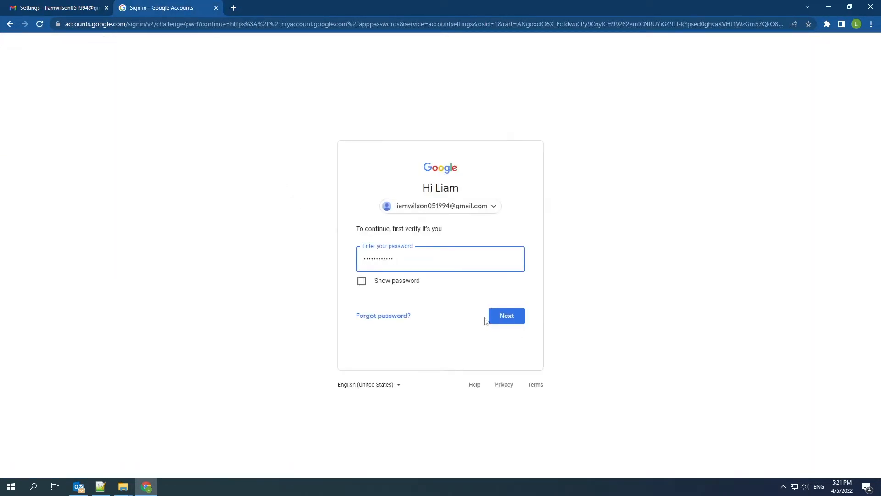
left_click(505, 315)
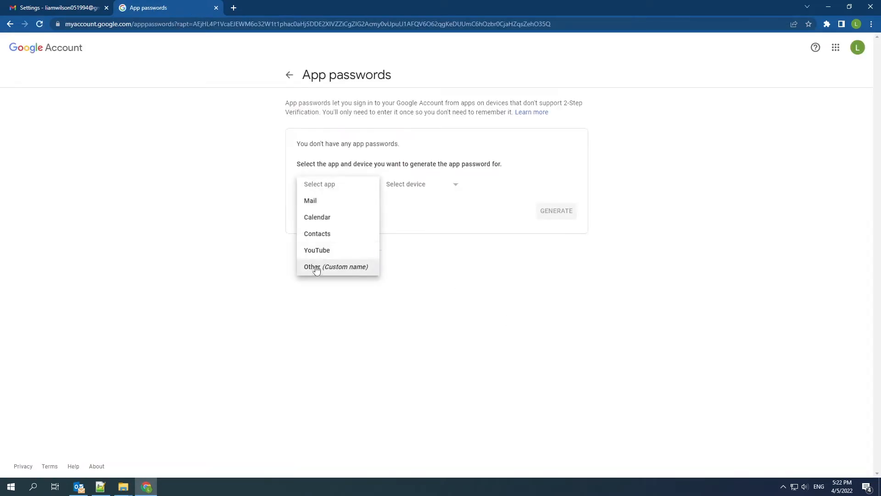
Generate an app password under Other (Custom name) called 'Handy Backup'
left_click(336, 267)
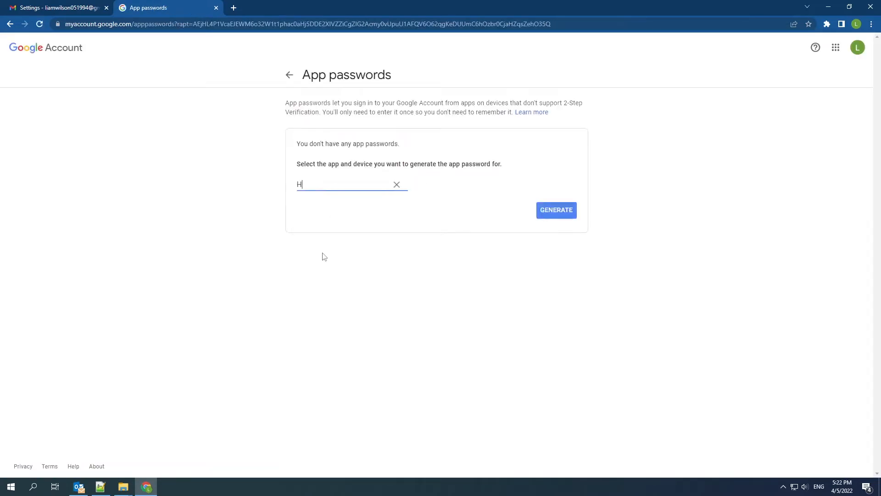
type("andy Back")
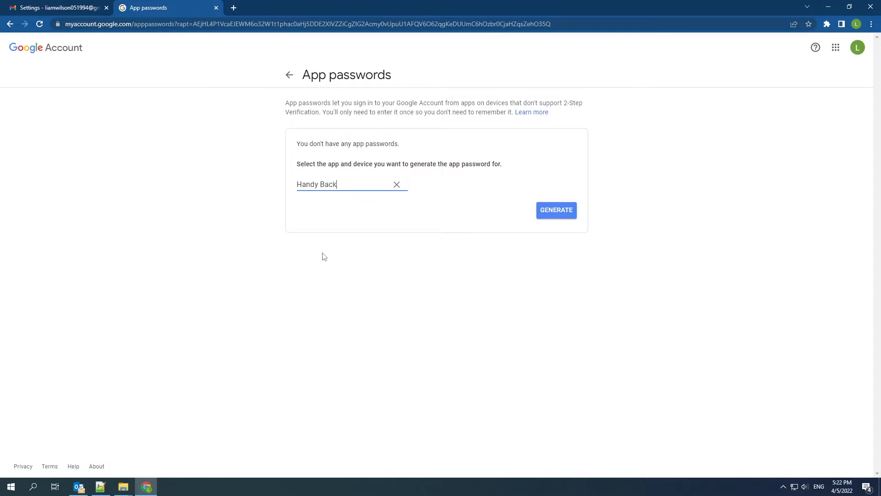
left_click(555, 209)
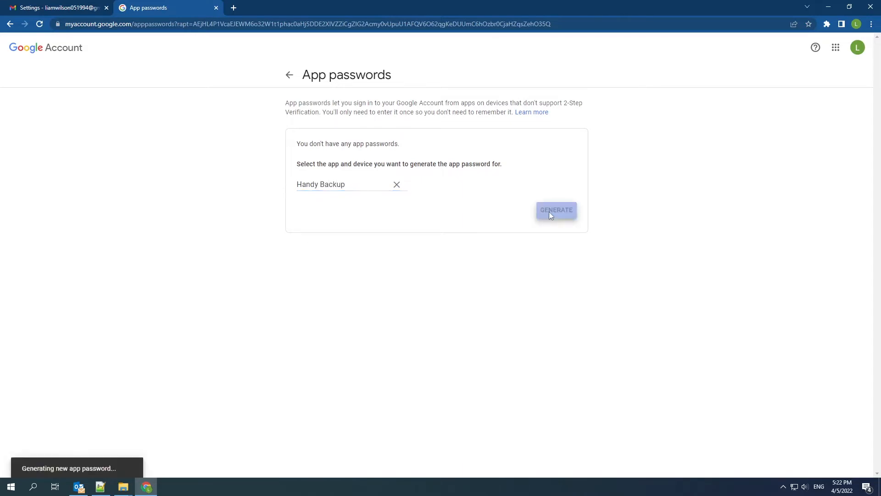
left_click(556, 210)
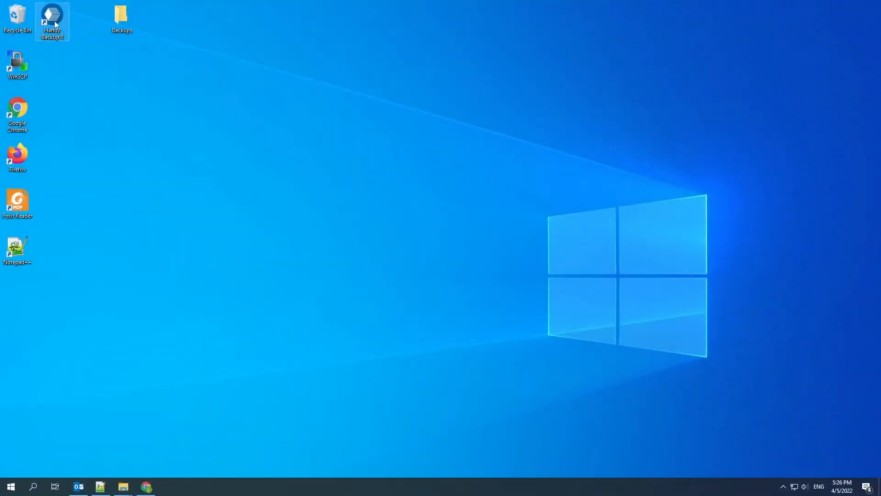
Launch Handy Backup and start a new task of type Backup via ADD NEW
double_click(52, 17)
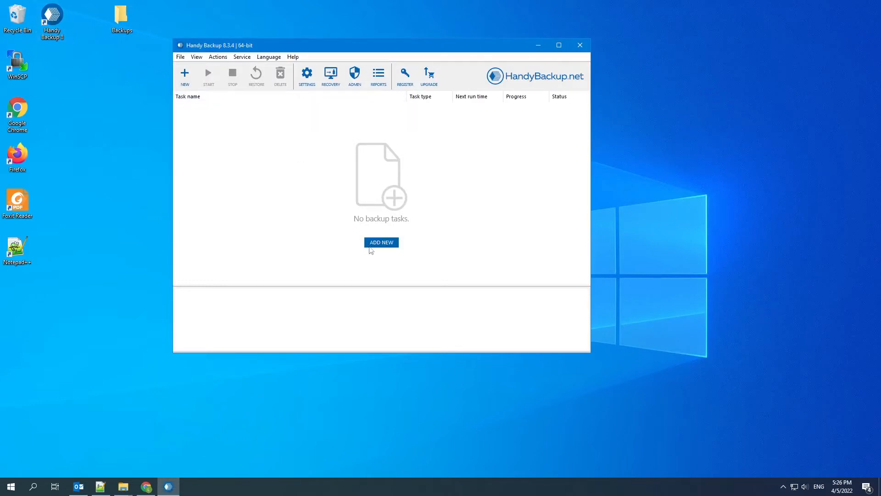
left_click(381, 243)
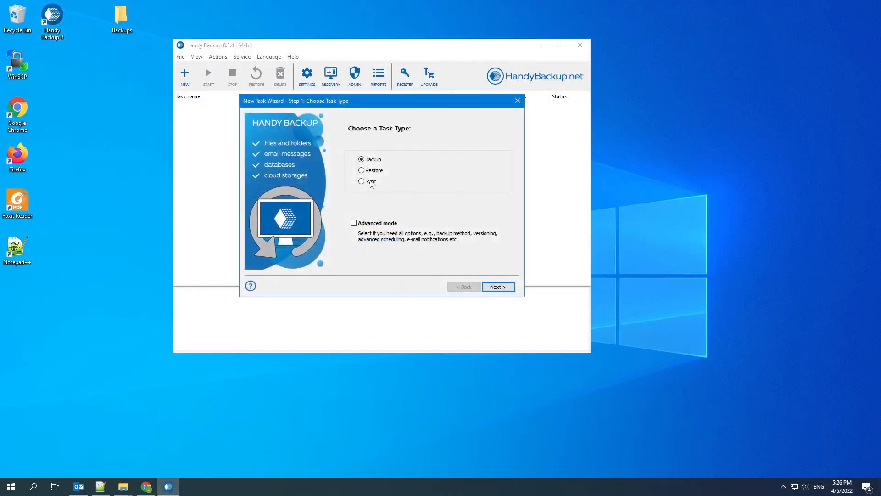
mouse_move(418, 224)
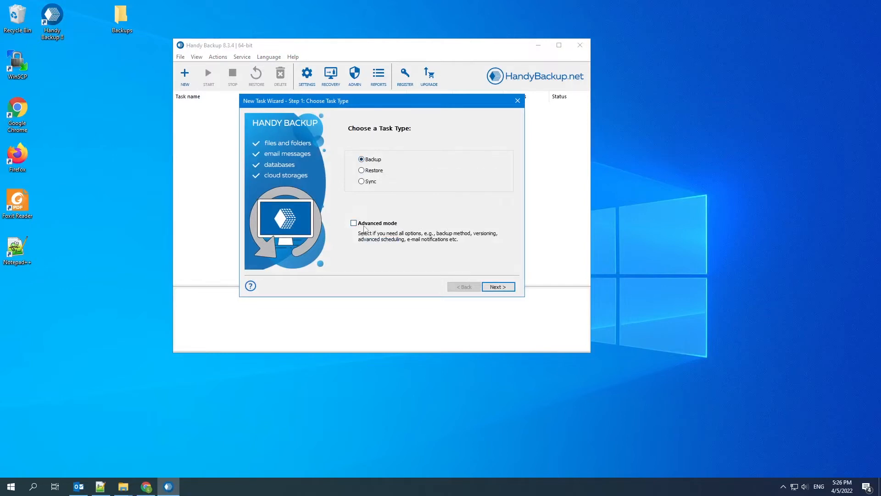
mouse_move(477, 267)
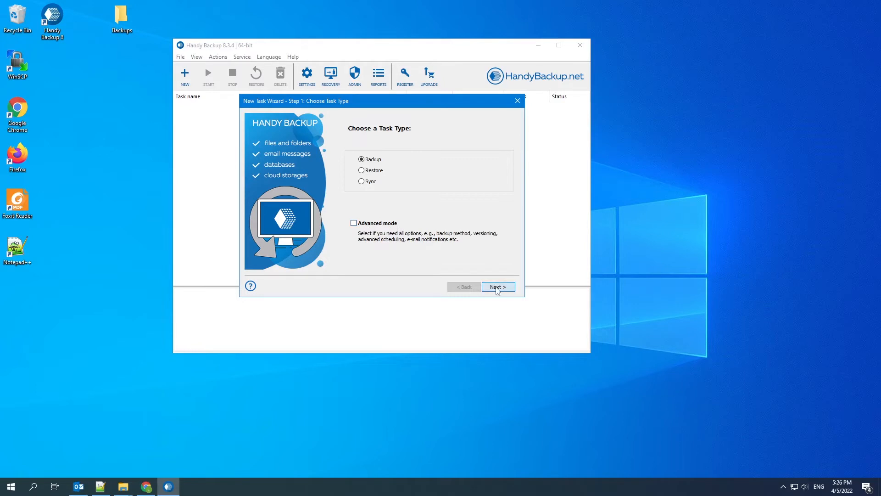
left_click(497, 287)
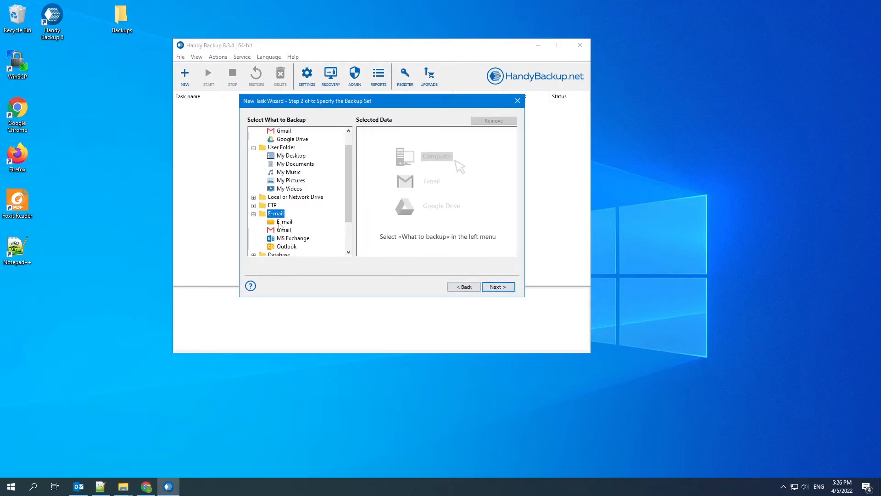
double_click(275, 221)
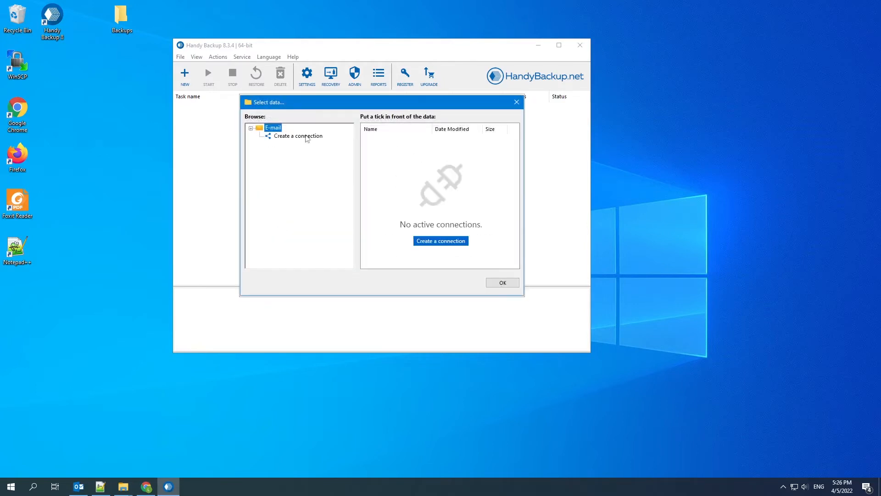
left_click(441, 241)
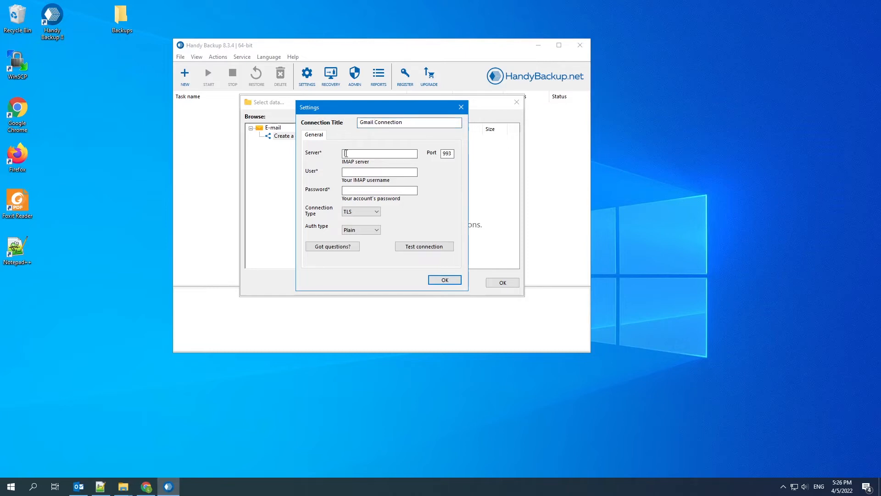
type("imap.gmail.com")
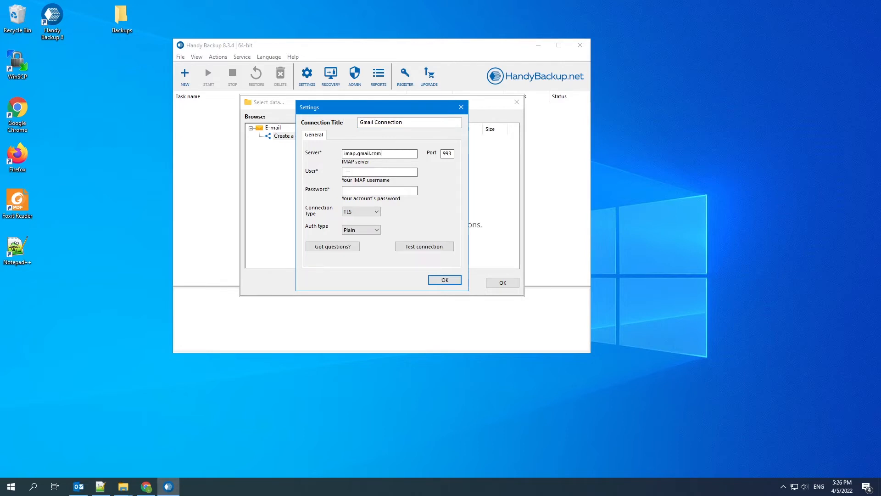
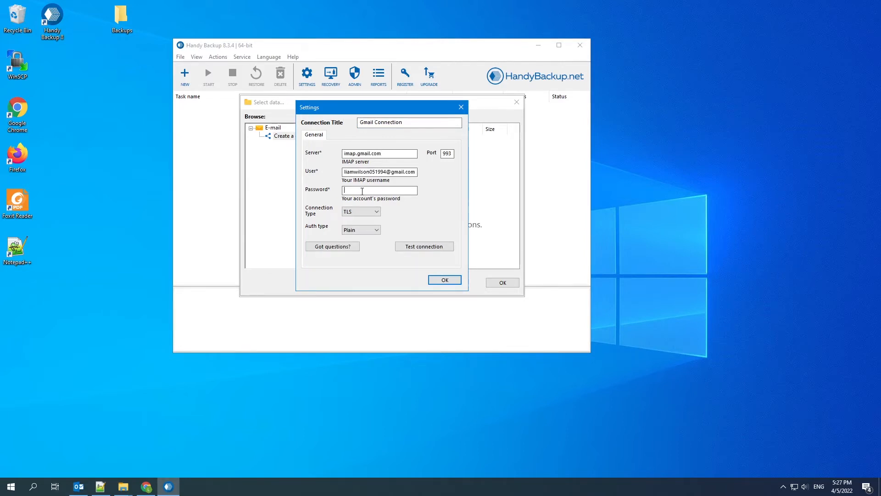
type("password")
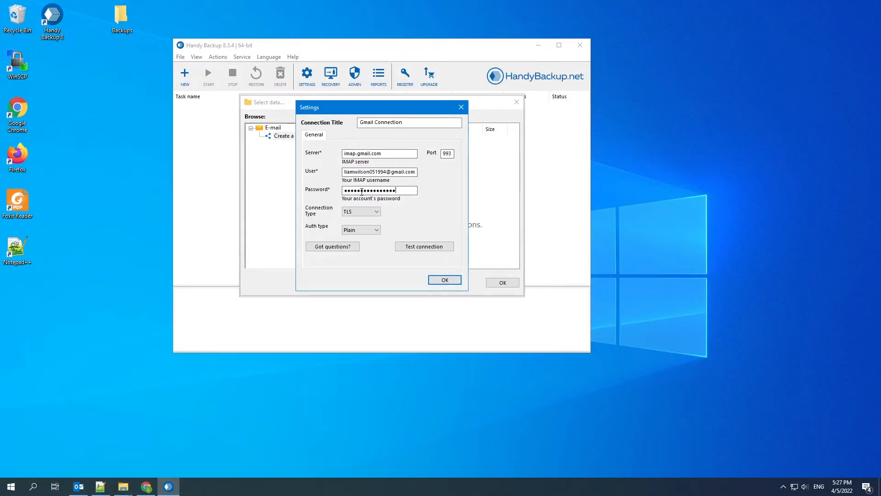
left_click(424, 246)
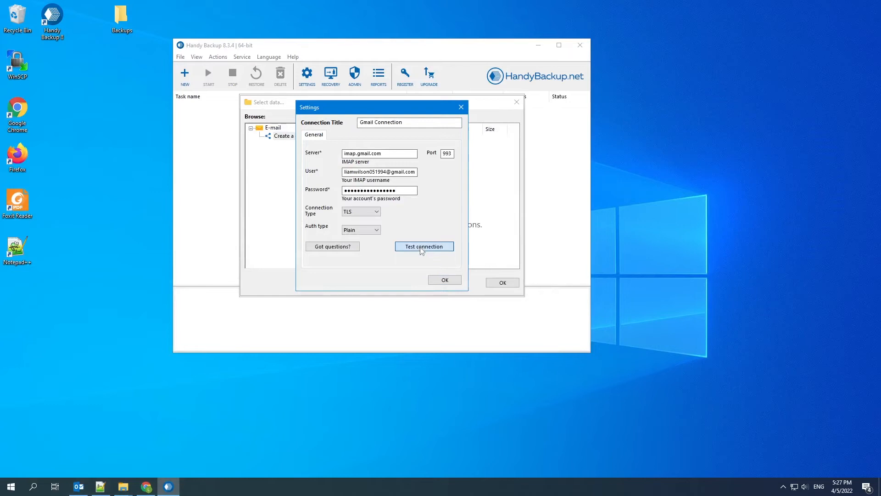
left_click(424, 246)
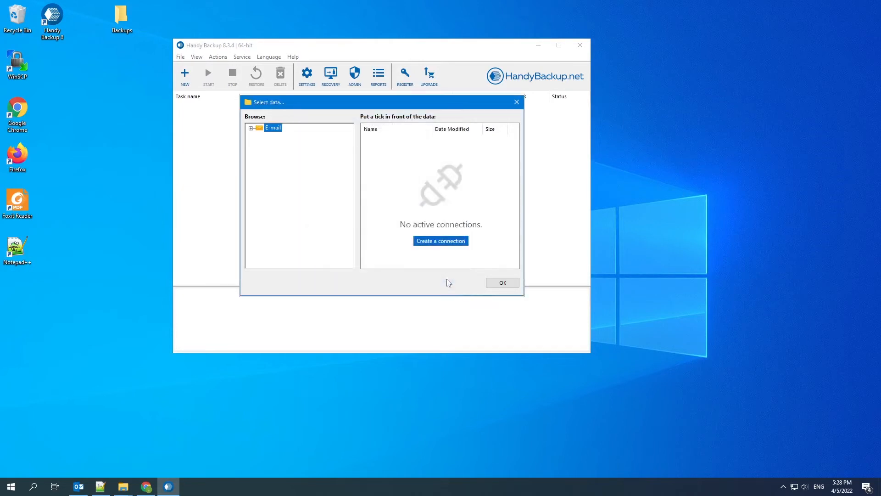
Tick INBOX under Gmail Connection.hbl as the data to back up and confirm
left_click(251, 126)
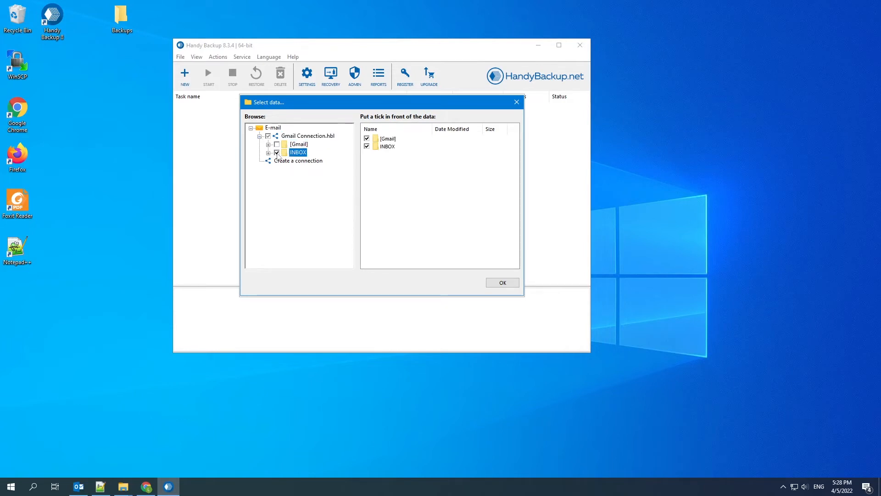
left_click(297, 153)
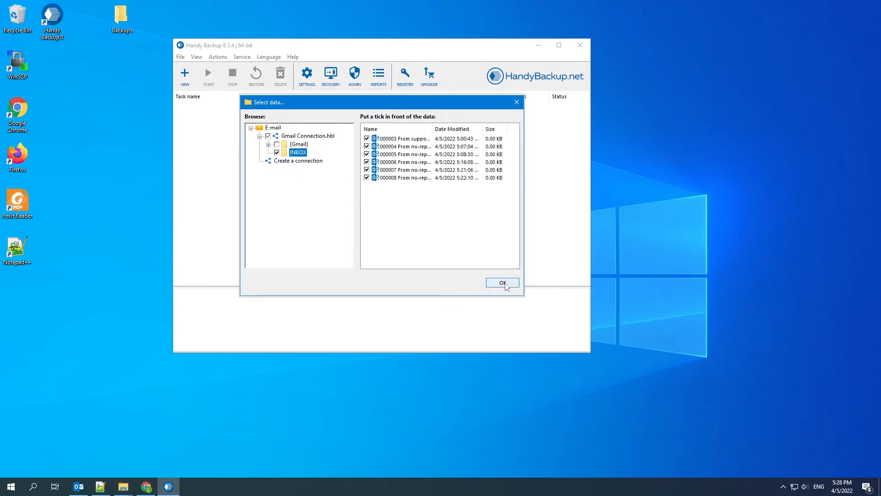
left_click(502, 283)
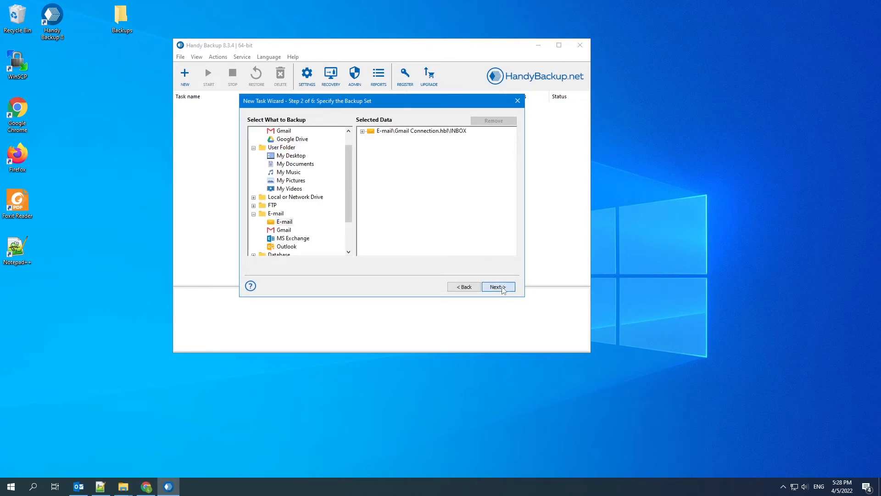
Set the backup storage to Computer, folder Desktop\Backups
left_click(497, 286)
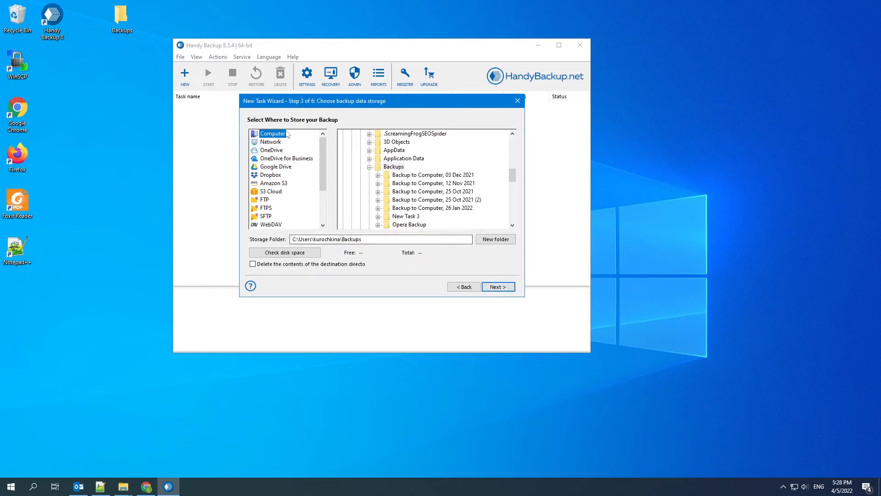
mouse_move(272, 203)
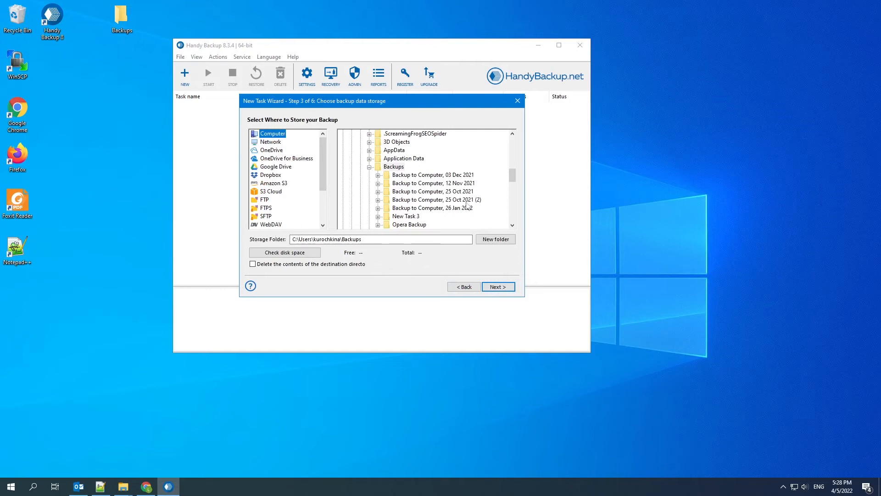
scroll("down", 3)
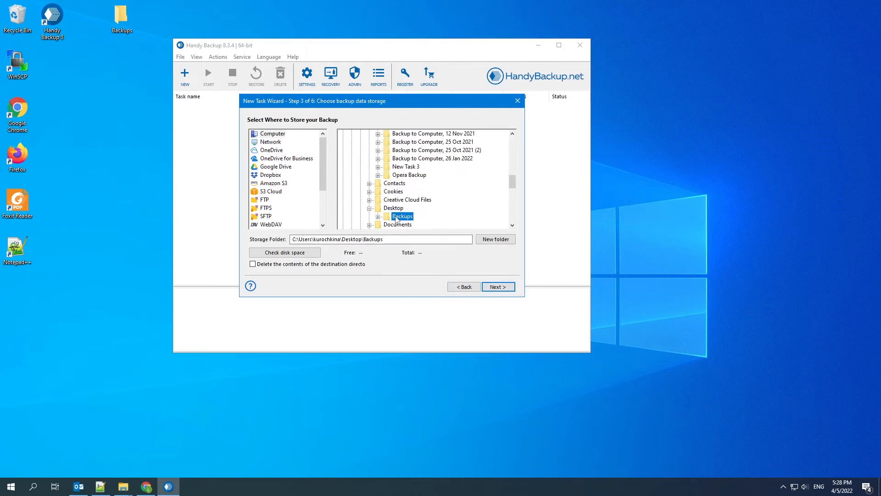
mouse_move(413, 237)
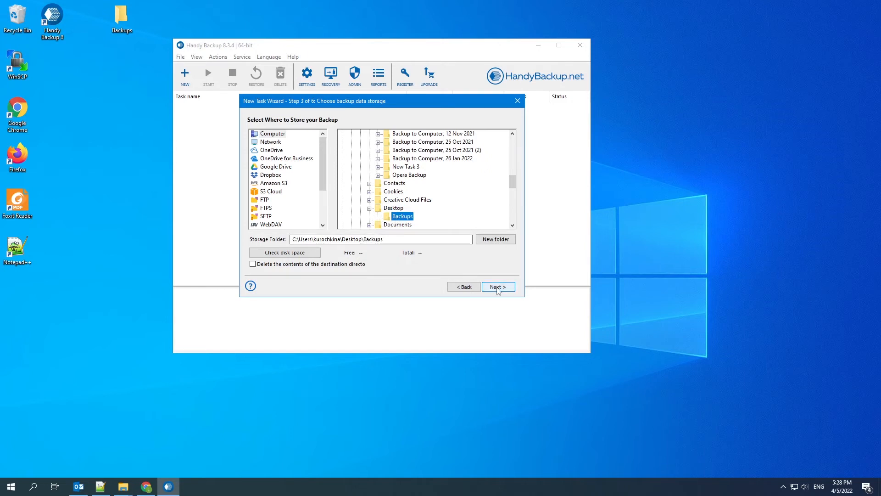
Skip compression and encryption, then schedule the task for weekdays on Friday at 6:00 PM
left_click(496, 287)
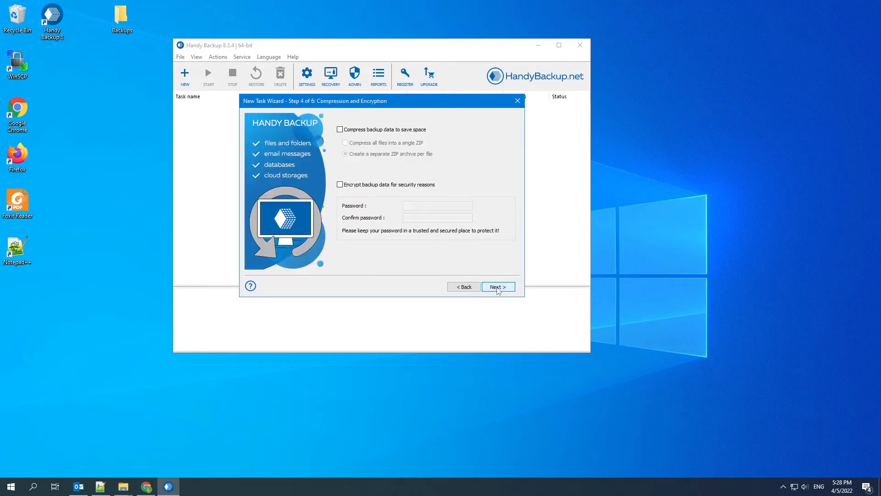
mouse_move(421, 138)
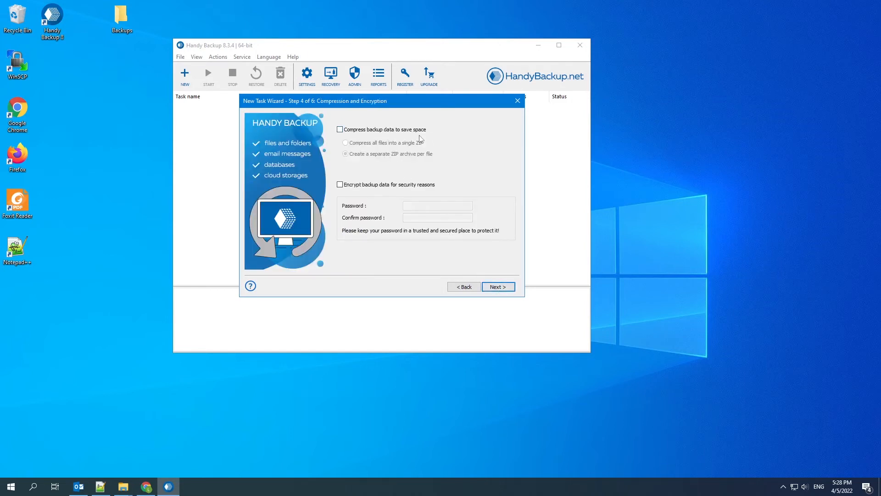
mouse_move(461, 278)
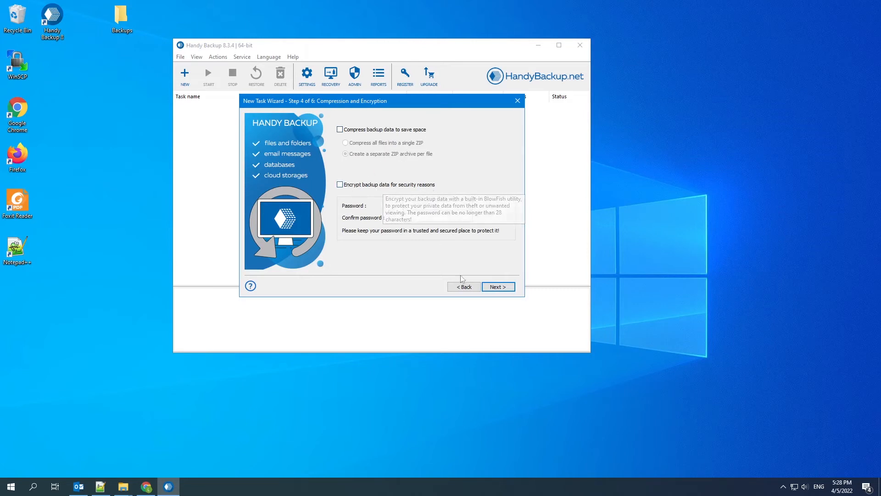
left_click(496, 287)
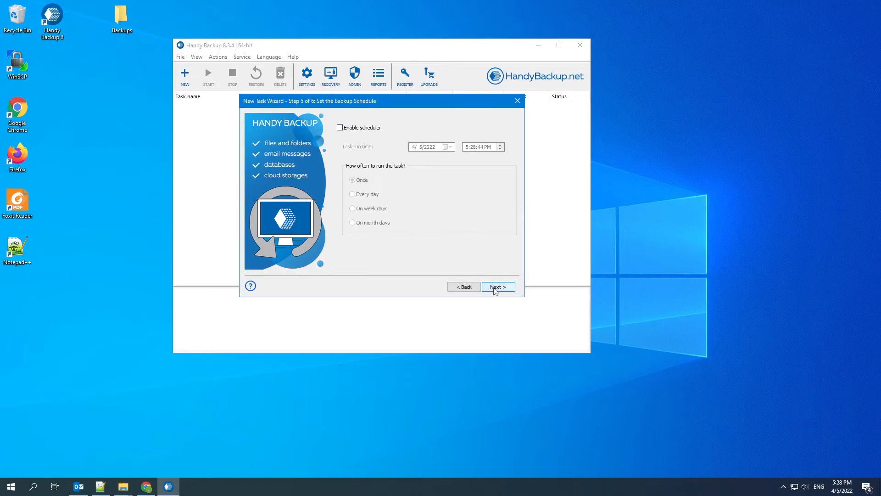
left_click(340, 128)
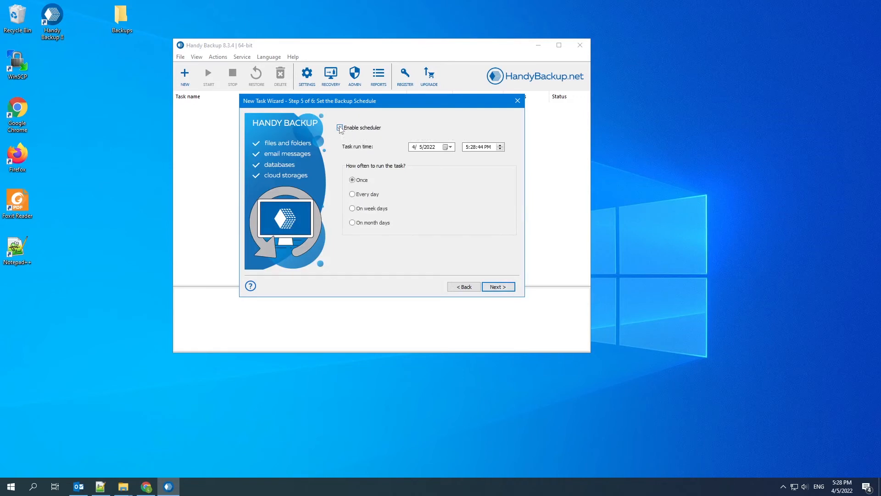
left_click(339, 127)
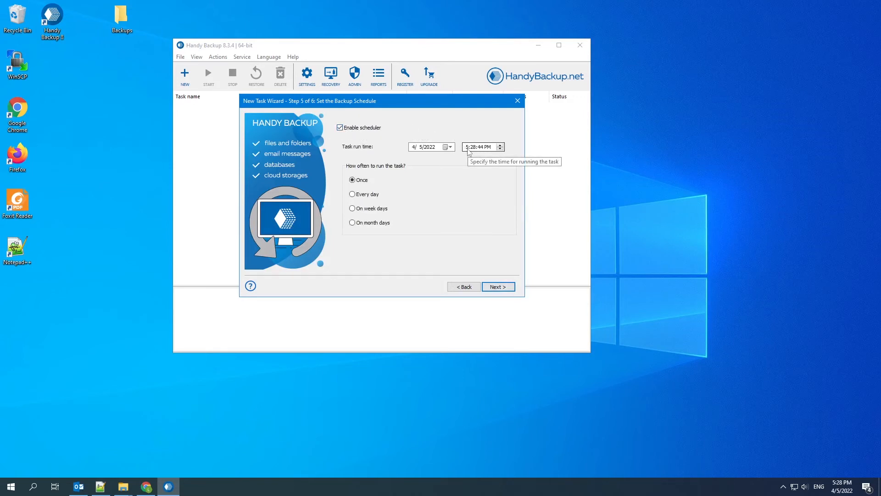
left_click(478, 147)
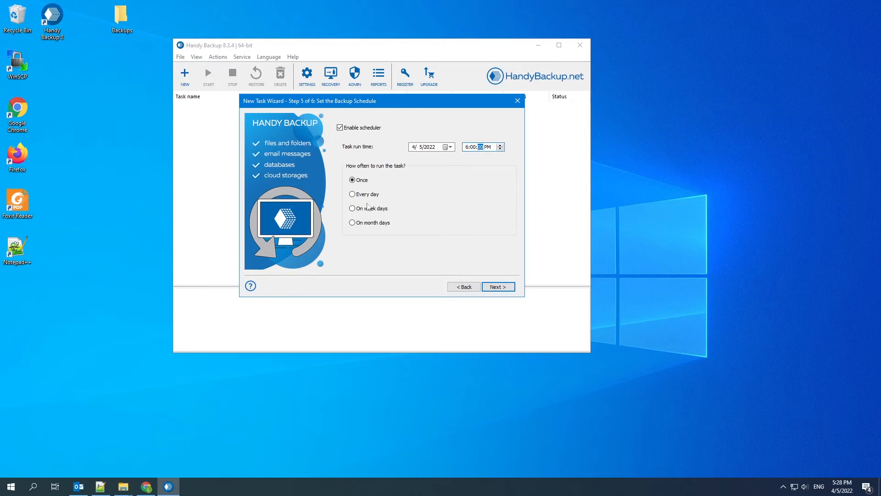
left_click(351, 208)
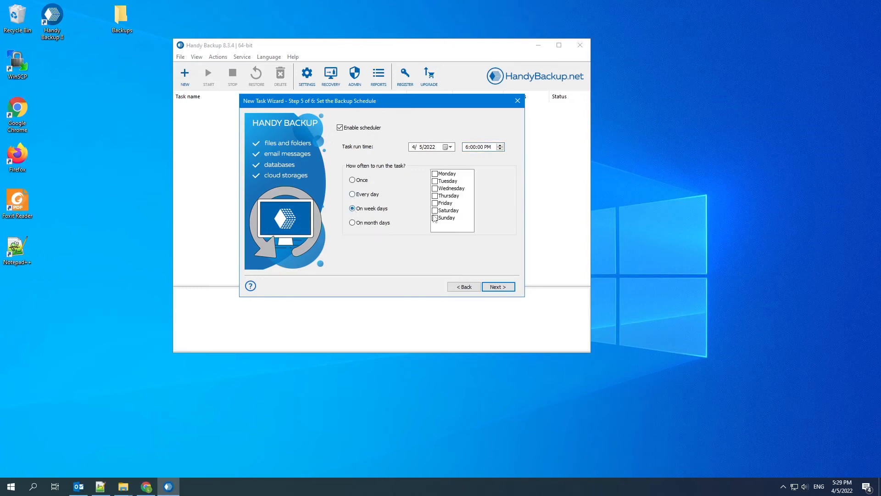
left_click(497, 287)
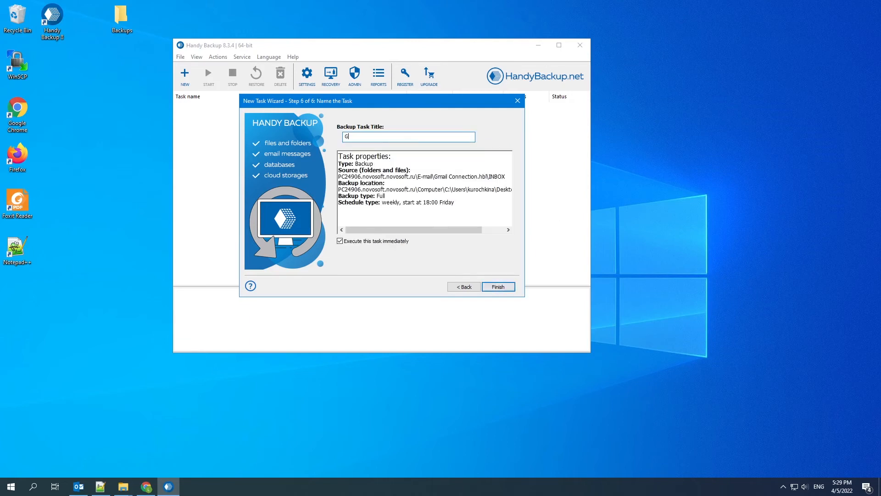
Name the task 'Gmail Backup' and finish with immediate execution so it completes at 100%
type("mail Backup")
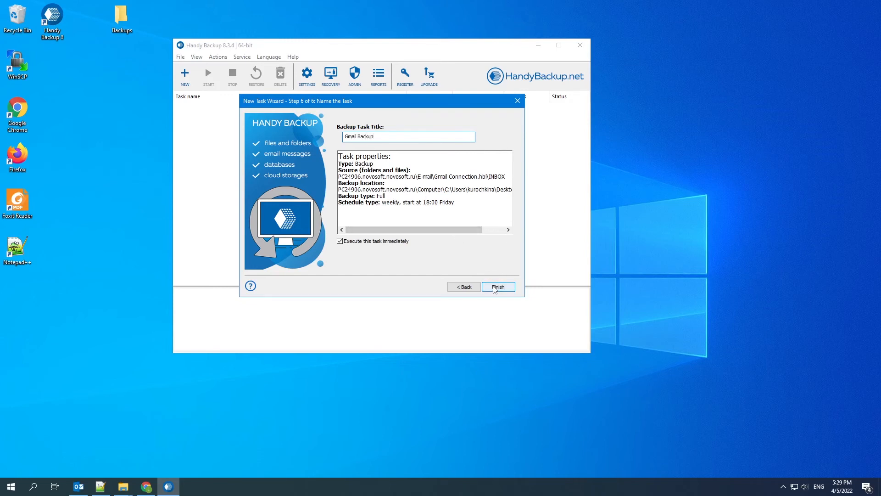
left_click(498, 286)
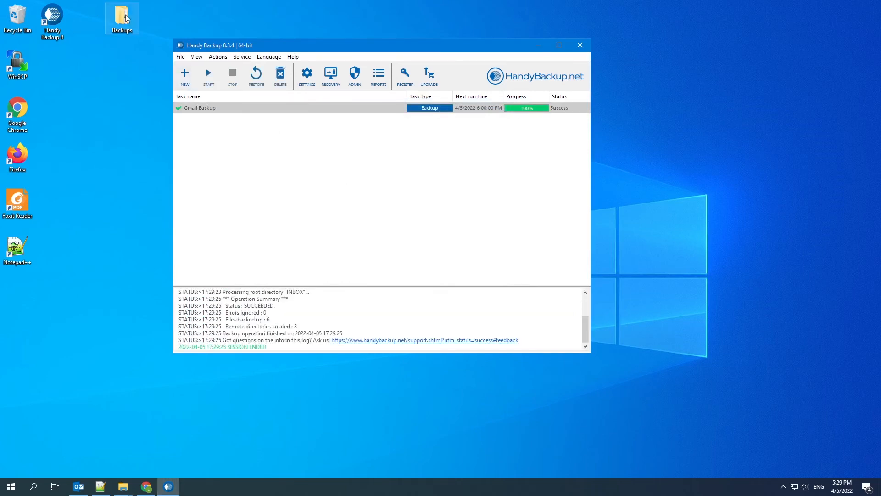
Browse Backups > Gmail Backup > Backup Files to the six saved emails and bring up actions for the first one
double_click(122, 16)
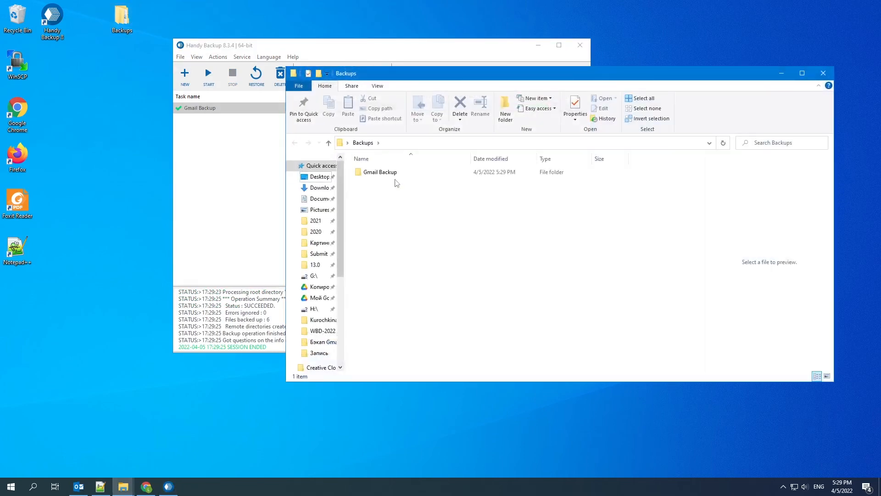
double_click(380, 172)
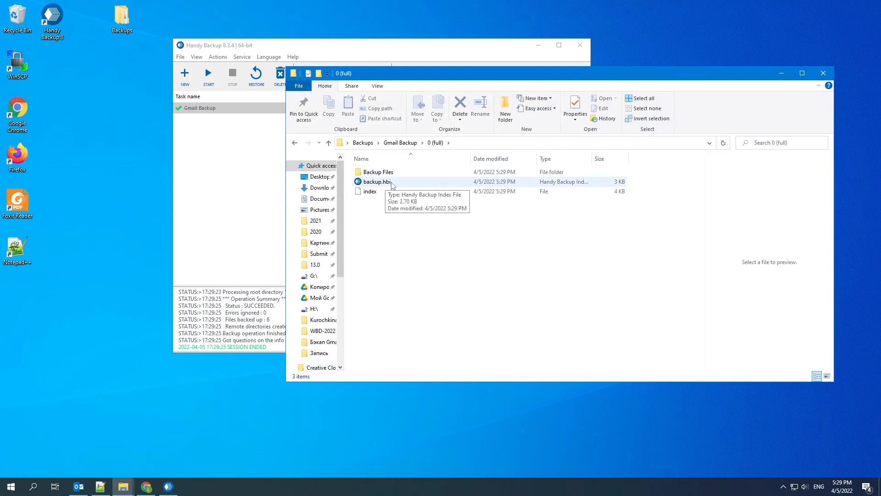
mouse_move(369, 228)
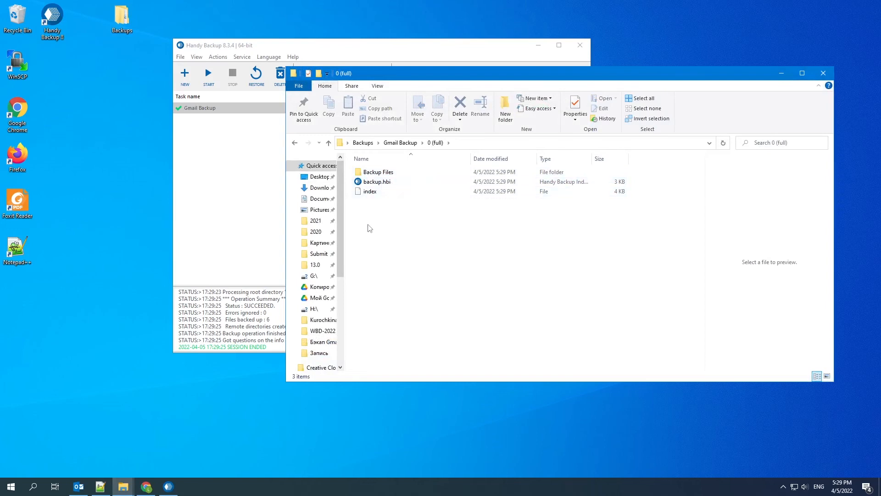
left_click(378, 172)
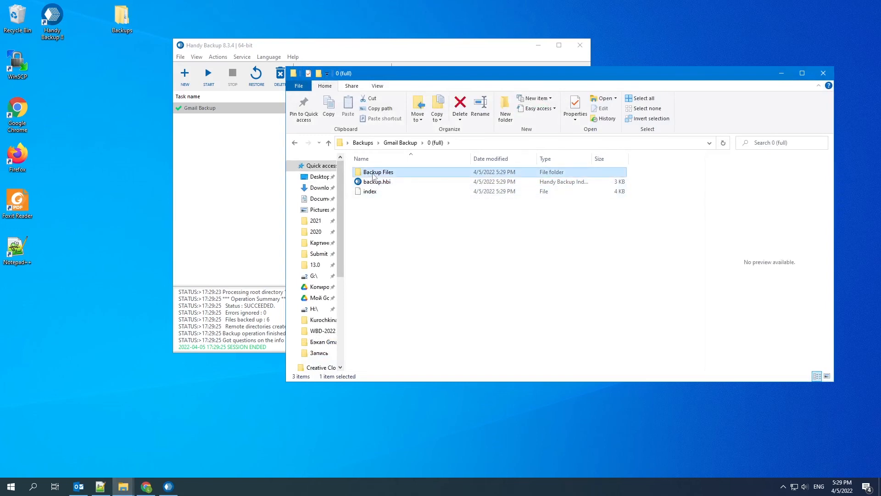
double_click(377, 172)
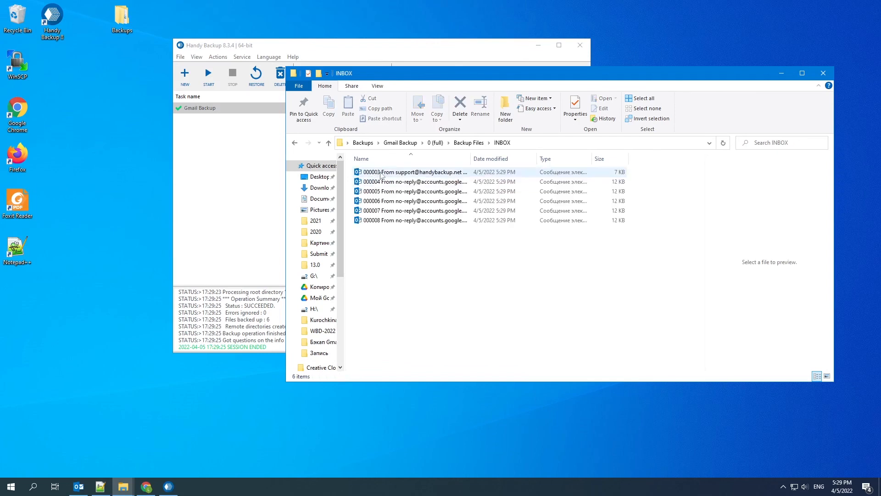
right_click(382, 172)
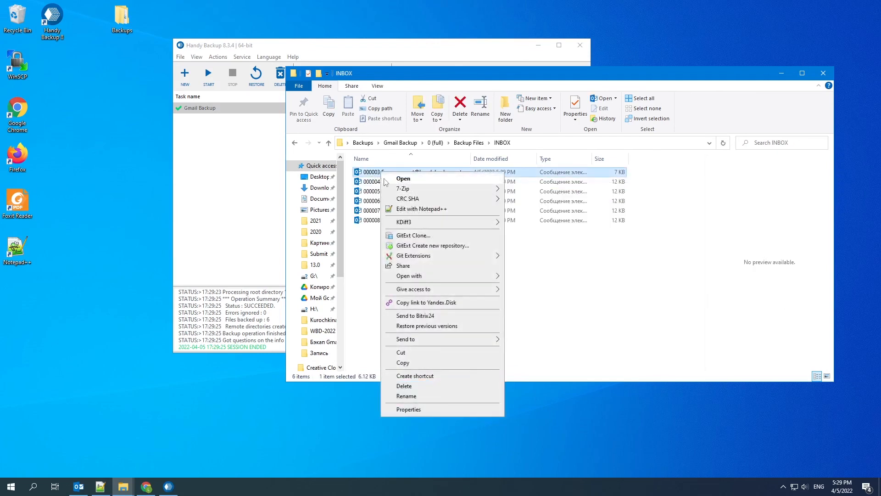
mouse_move(365, 224)
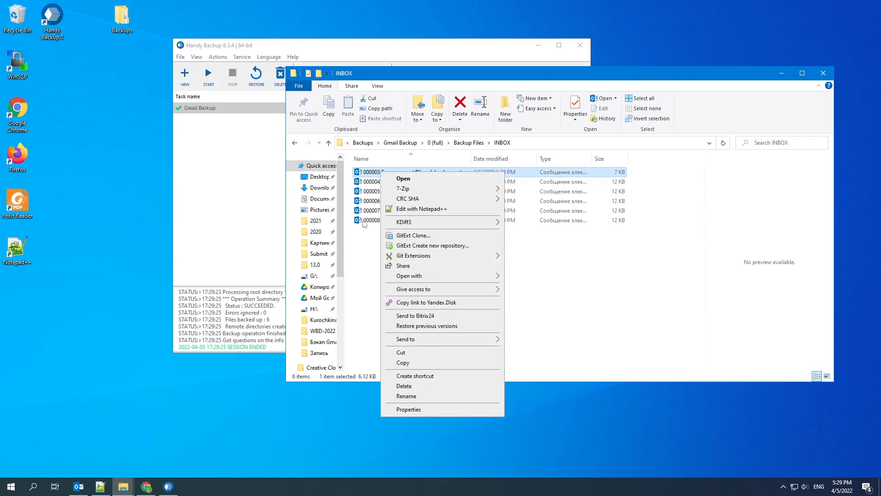
mouse_move(365, 250)
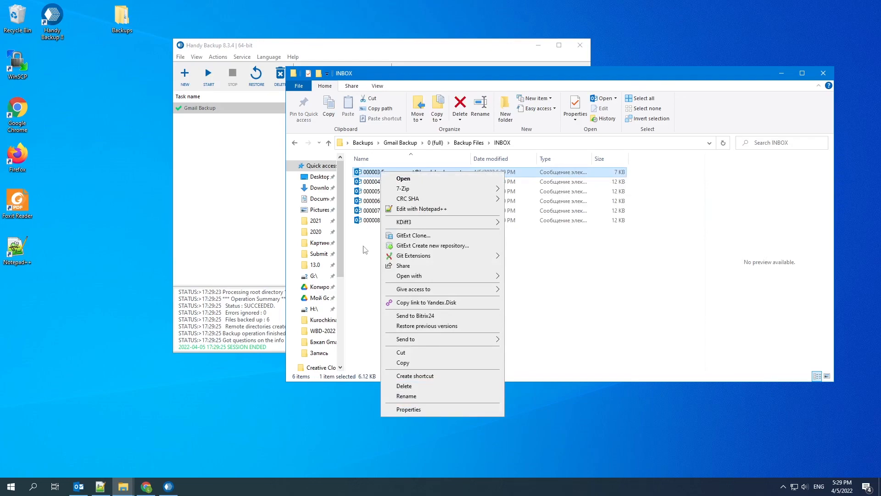